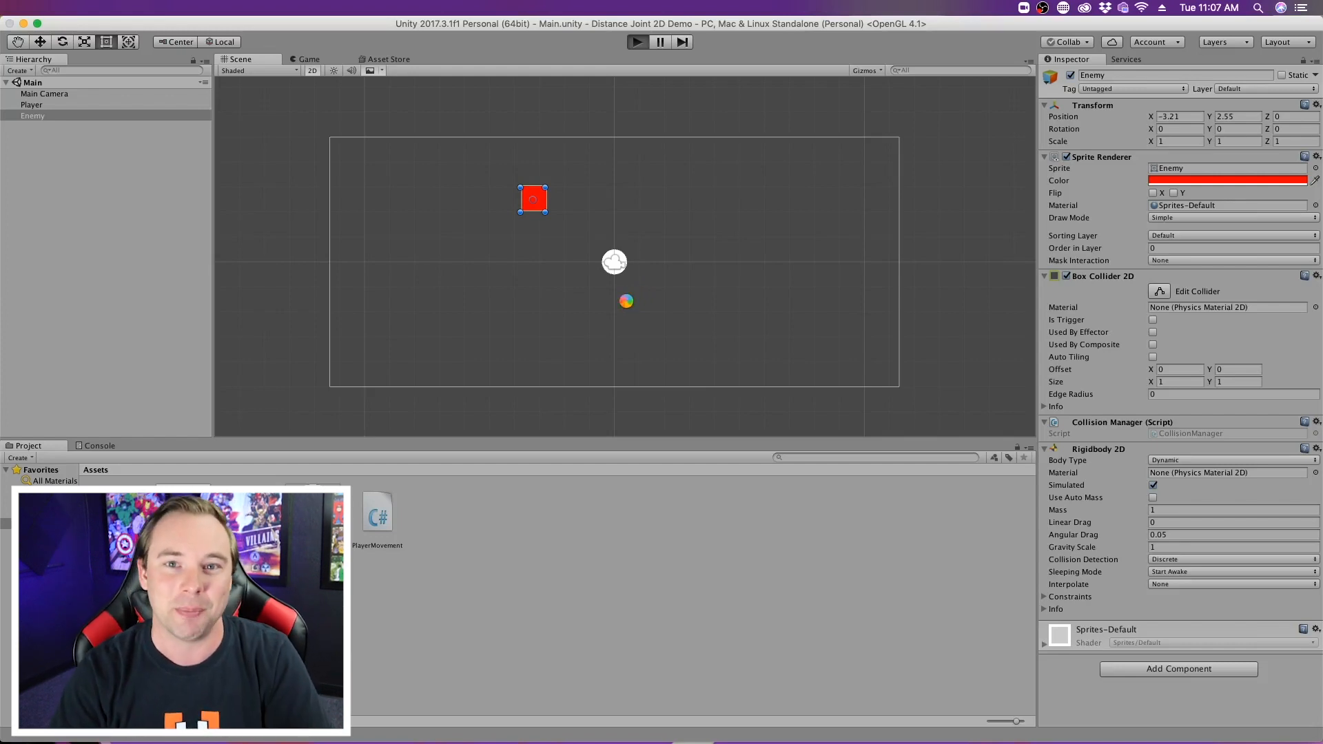
Step: Play-test the scene, turn off Simulated on the Enemy's Rigidbody 2D, and test again
{"action": "left_click", "coordinate": [635, 41]}
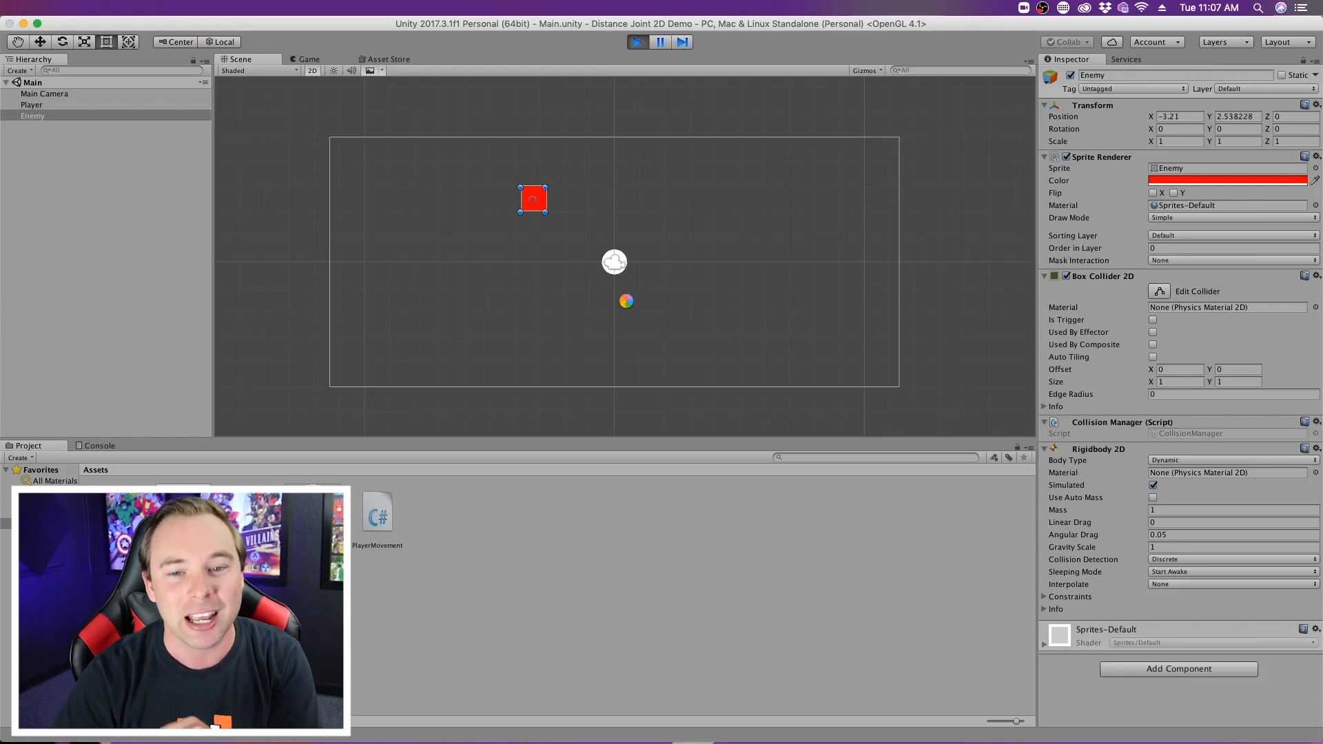
{"action": "left_click", "coordinate": [1153, 486]}
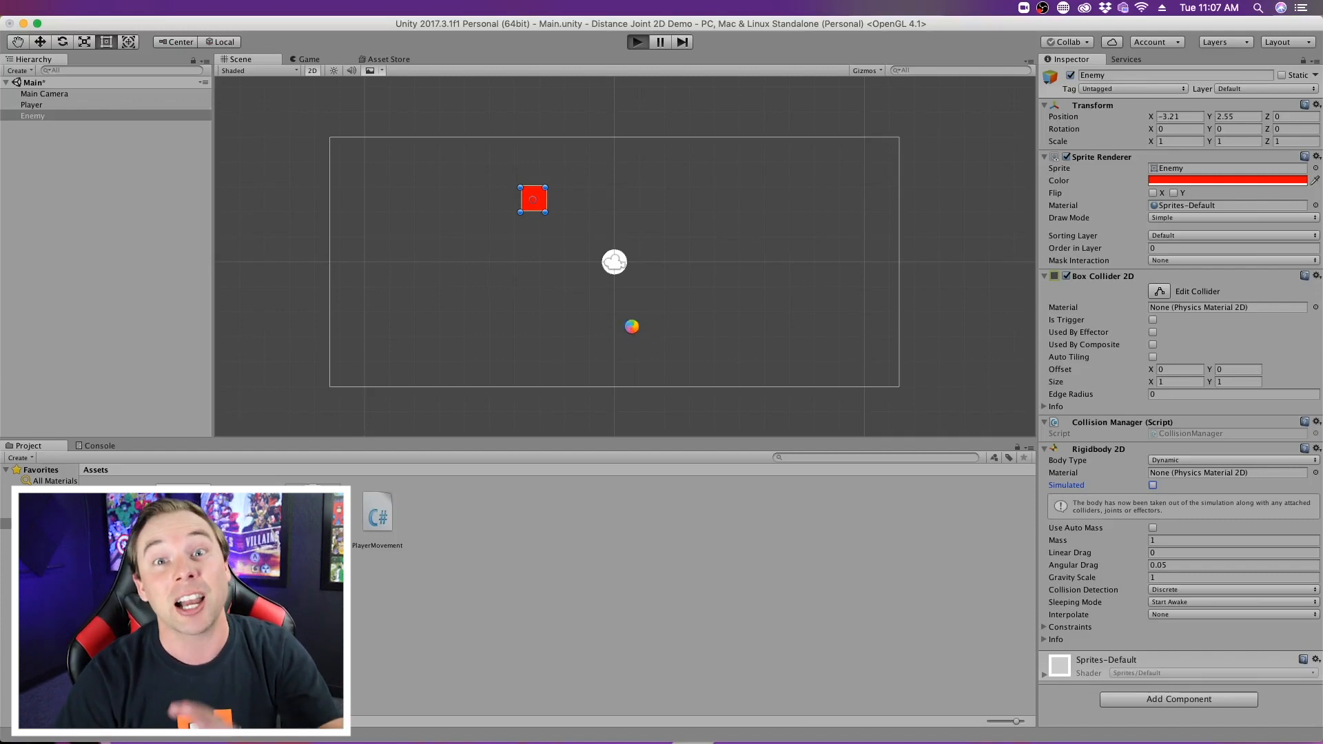
{"action": "left_click", "coordinate": [636, 41]}
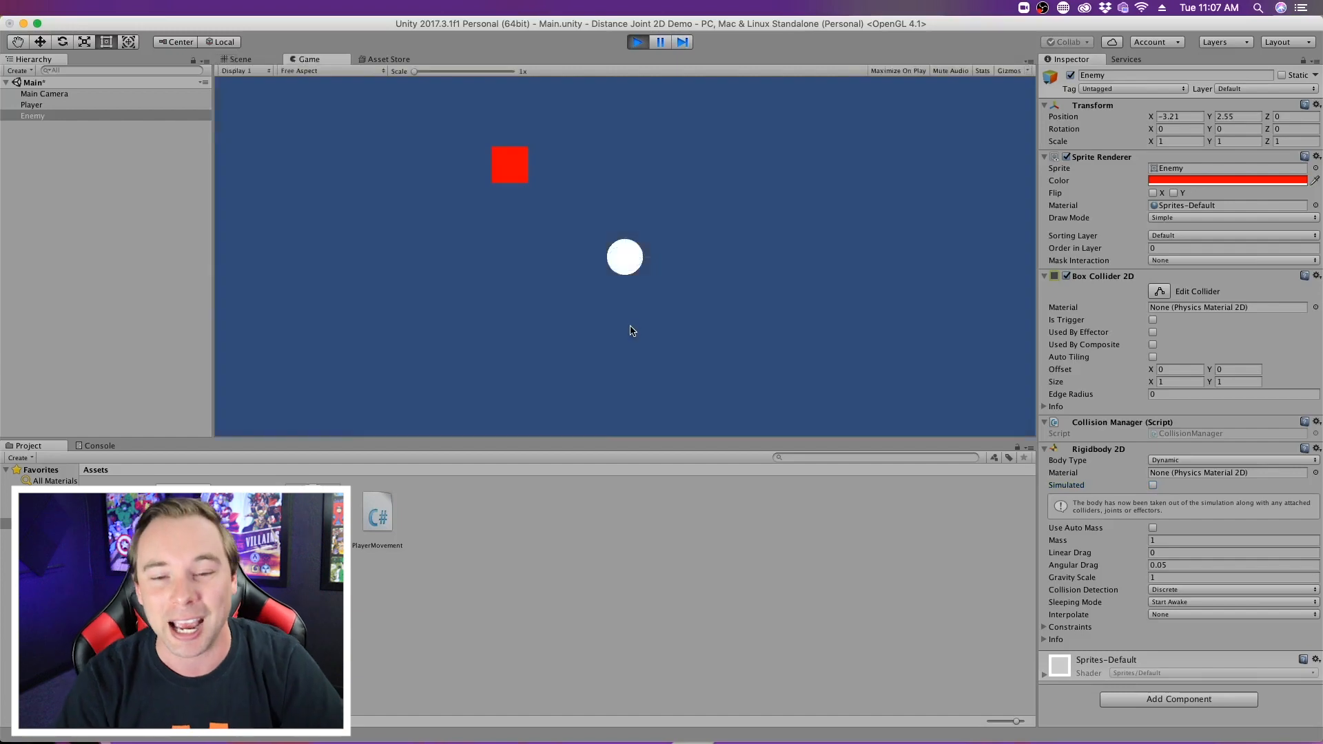
{"action": "left_click", "coordinate": [637, 41]}
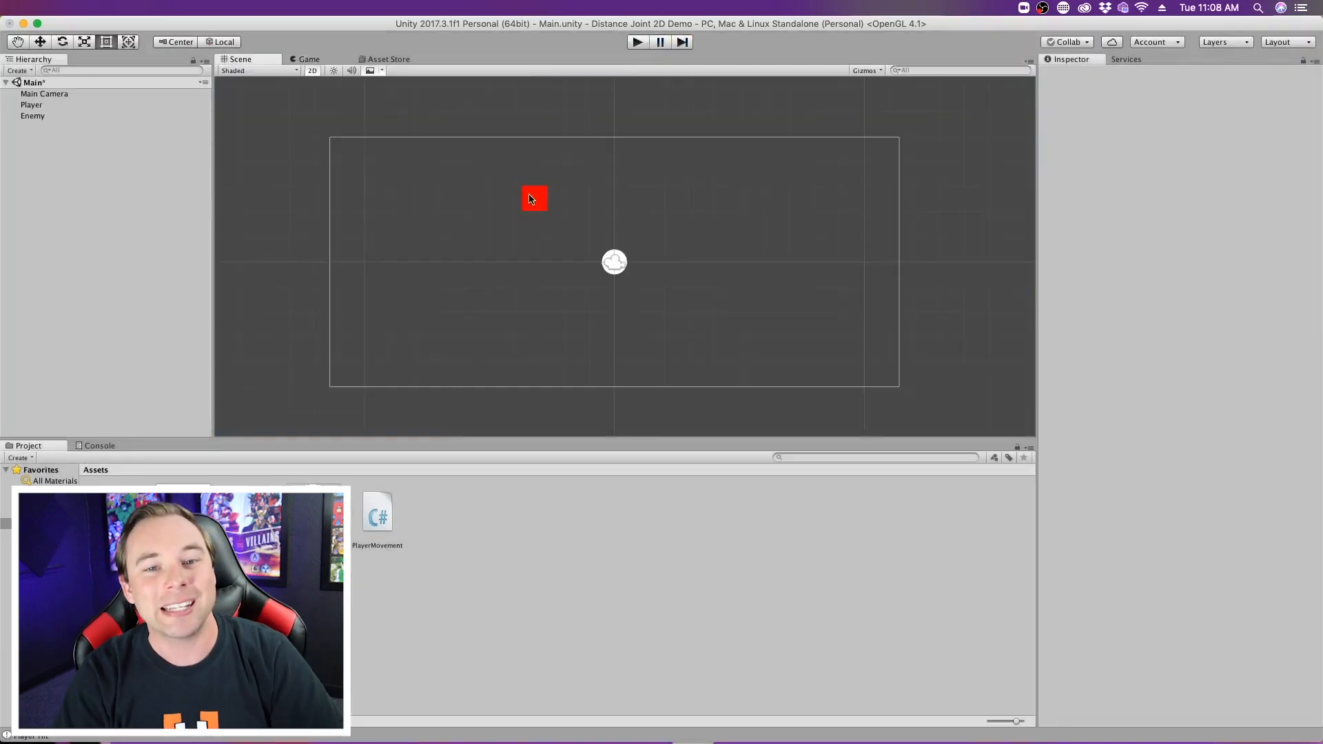
Step: Make the Enemy's Rigidbody 2D Kinematic and add a Distance Joint 2D
{"action": "left_click", "coordinate": [533, 200]}
{"action": "type", "text": "dista"}
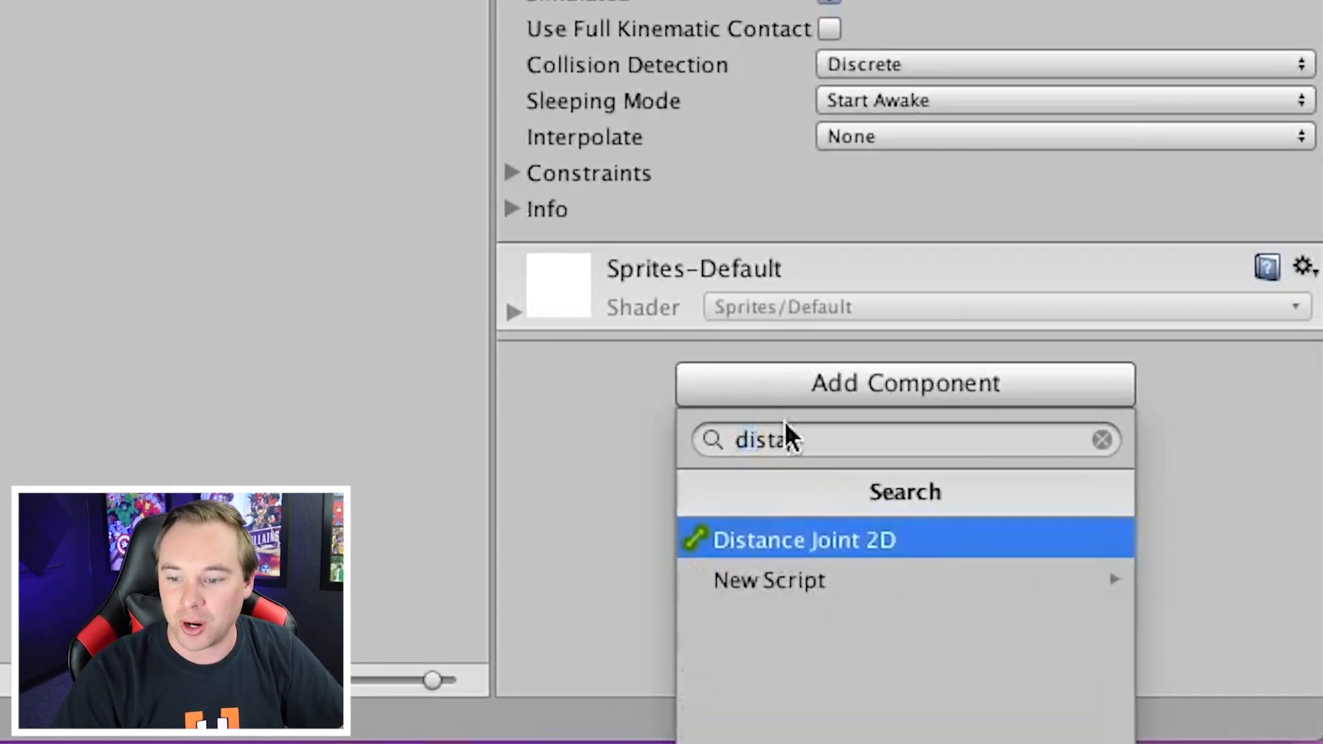
{"action": "left_click", "coordinate": [803, 540]}
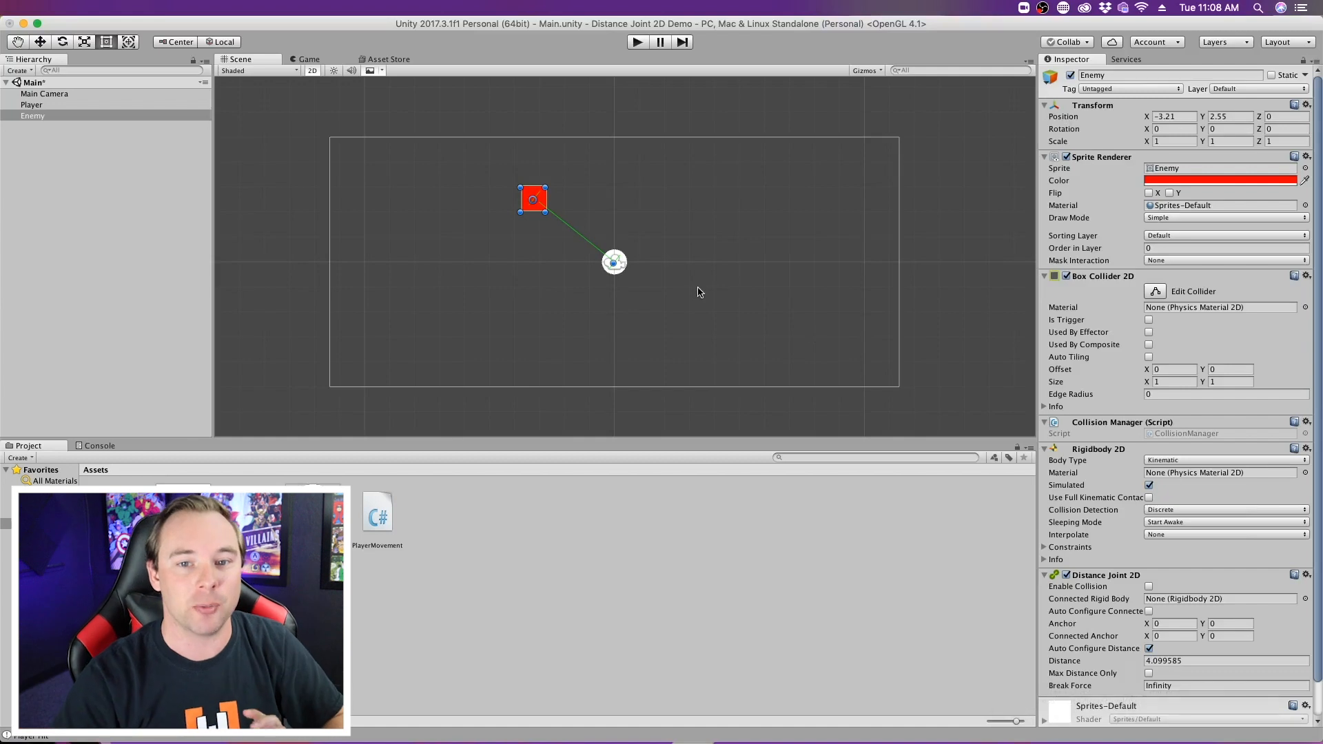
{"action": "mouse_move", "coordinate": [613, 262]}
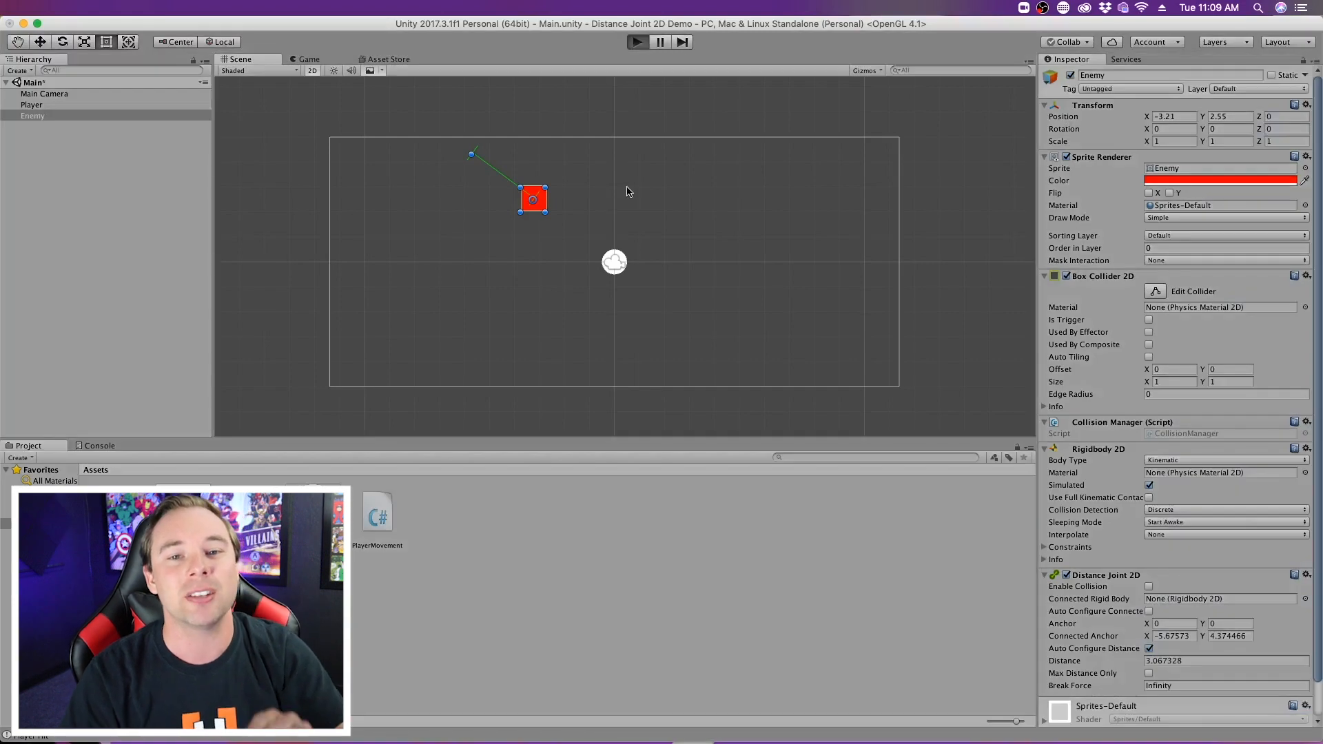
{"action": "mouse_move", "coordinate": [627, 187]}
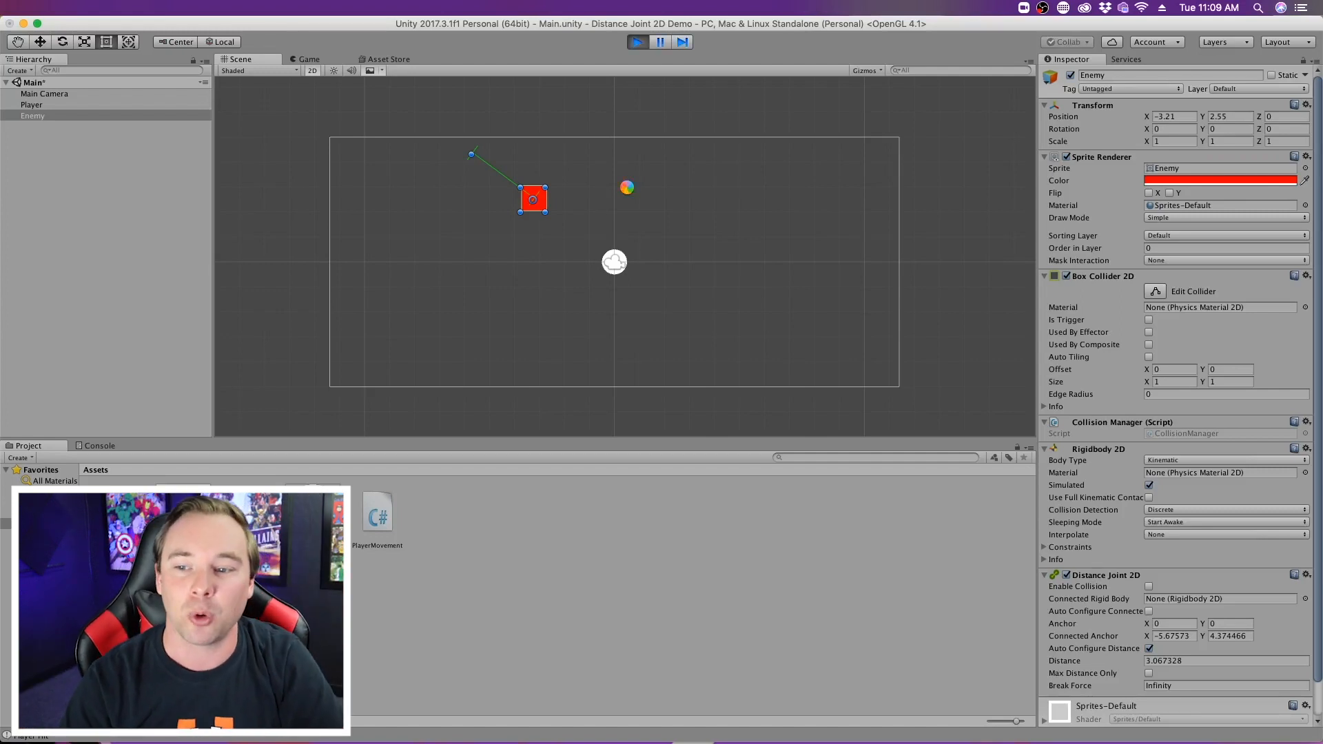
Step: Stop the play test in the Game view and set the Enemy's Body Type to Dynamic
{"action": "left_click", "coordinate": [309, 59]}
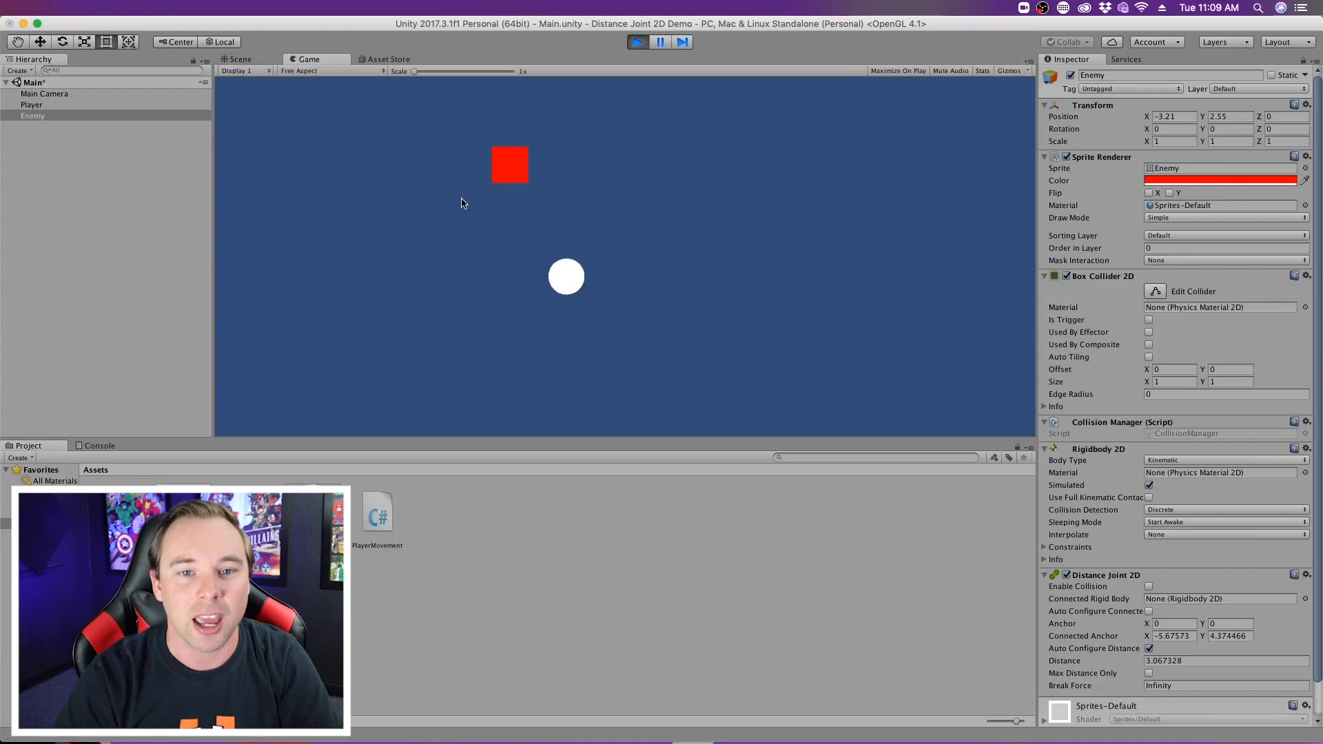
{"action": "left_click", "coordinate": [636, 42]}
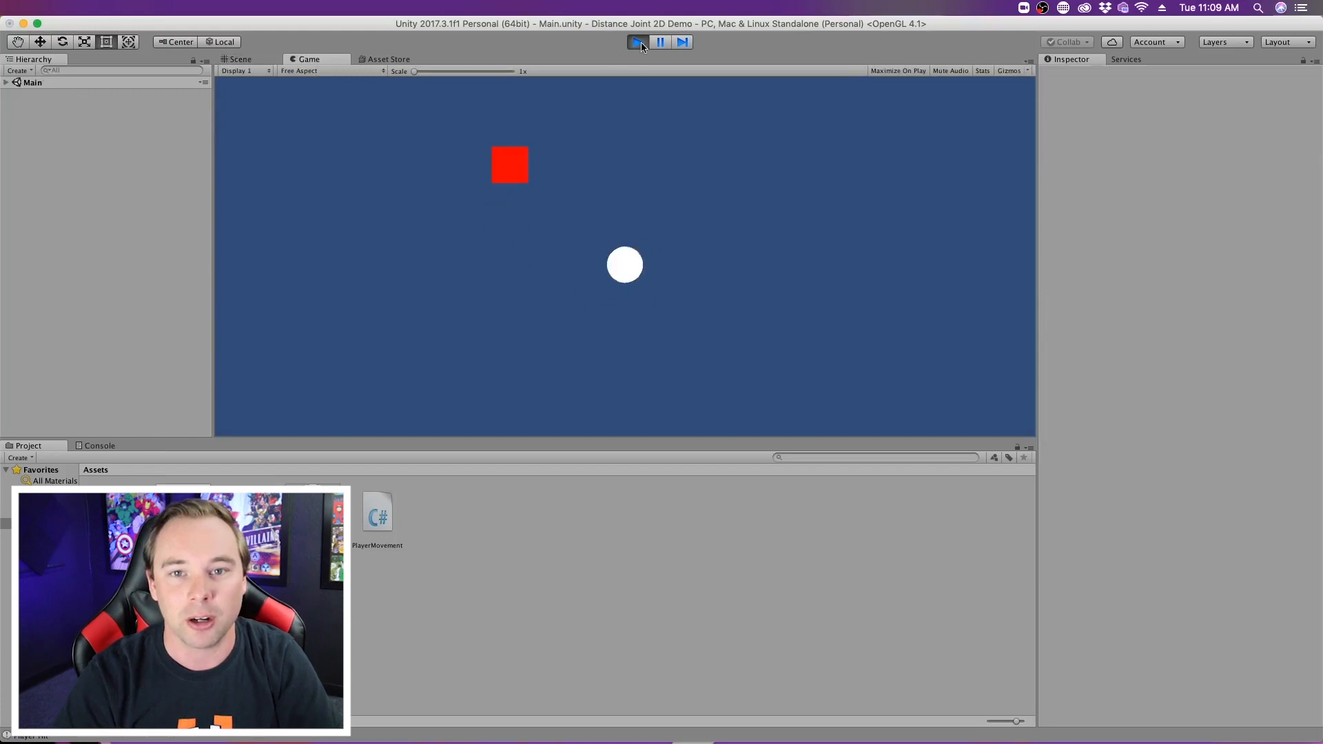
{"action": "left_click", "coordinate": [637, 41]}
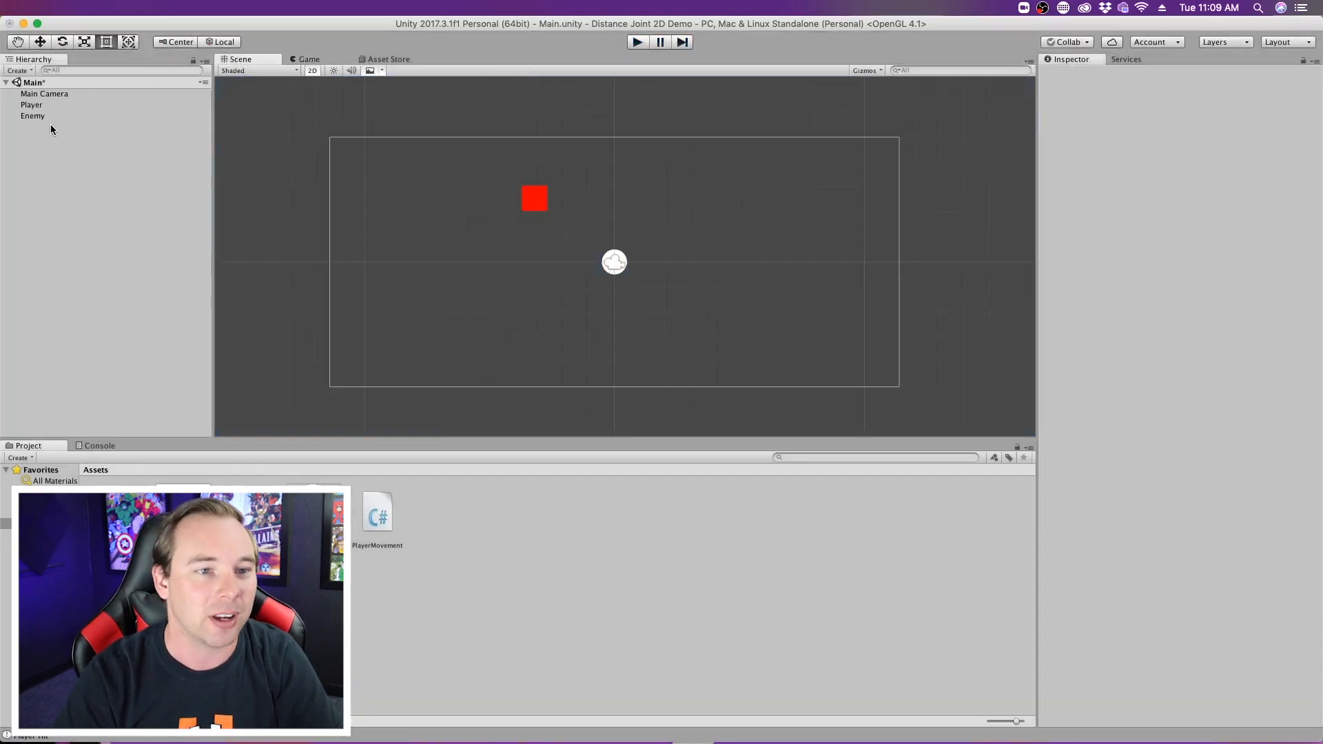
{"action": "left_click", "coordinate": [33, 116]}
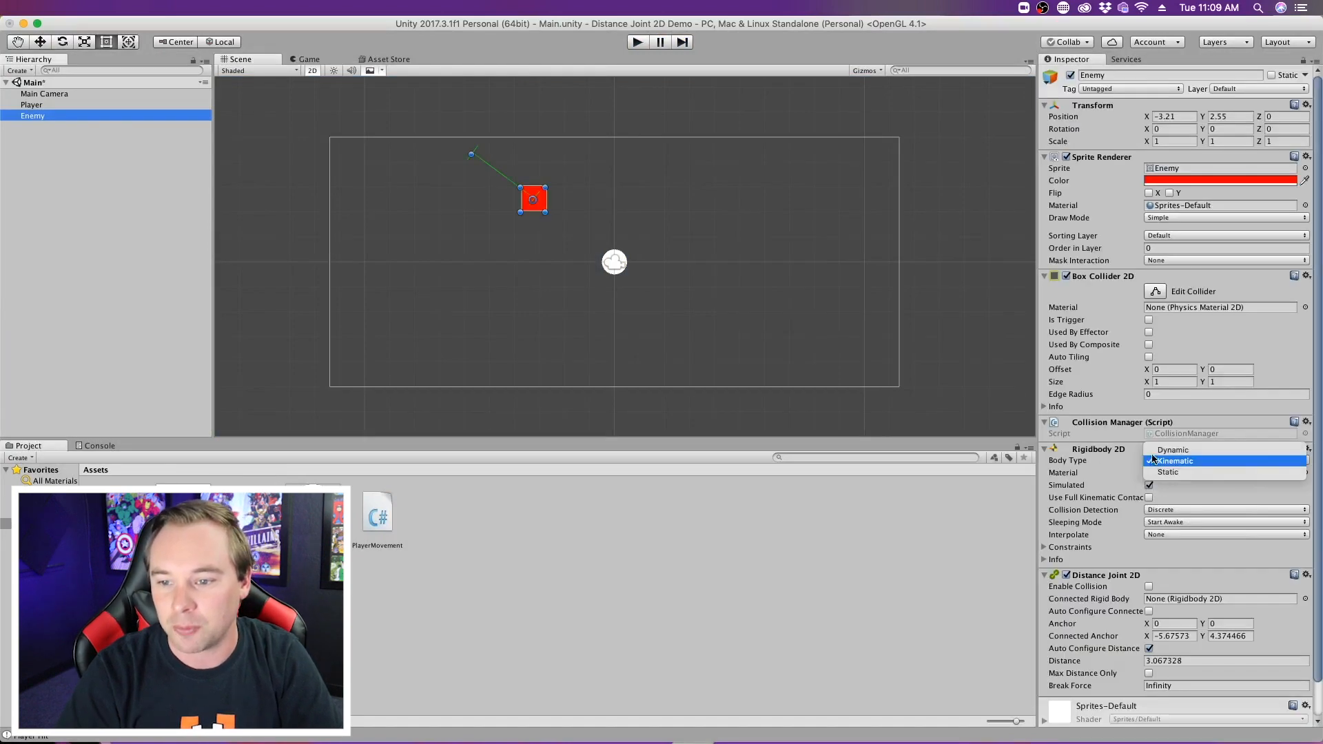
{"action": "left_click", "coordinate": [1172, 448]}
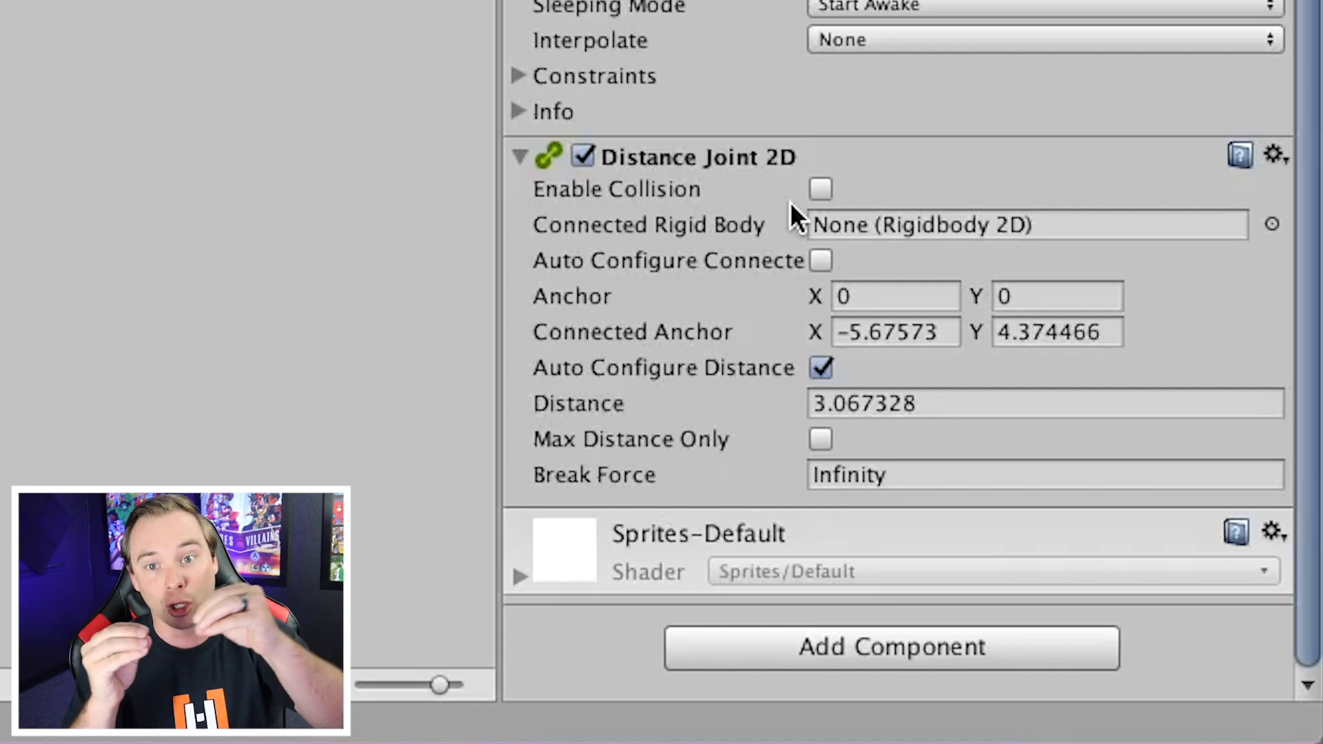
{"action": "mouse_move", "coordinate": [739, 241]}
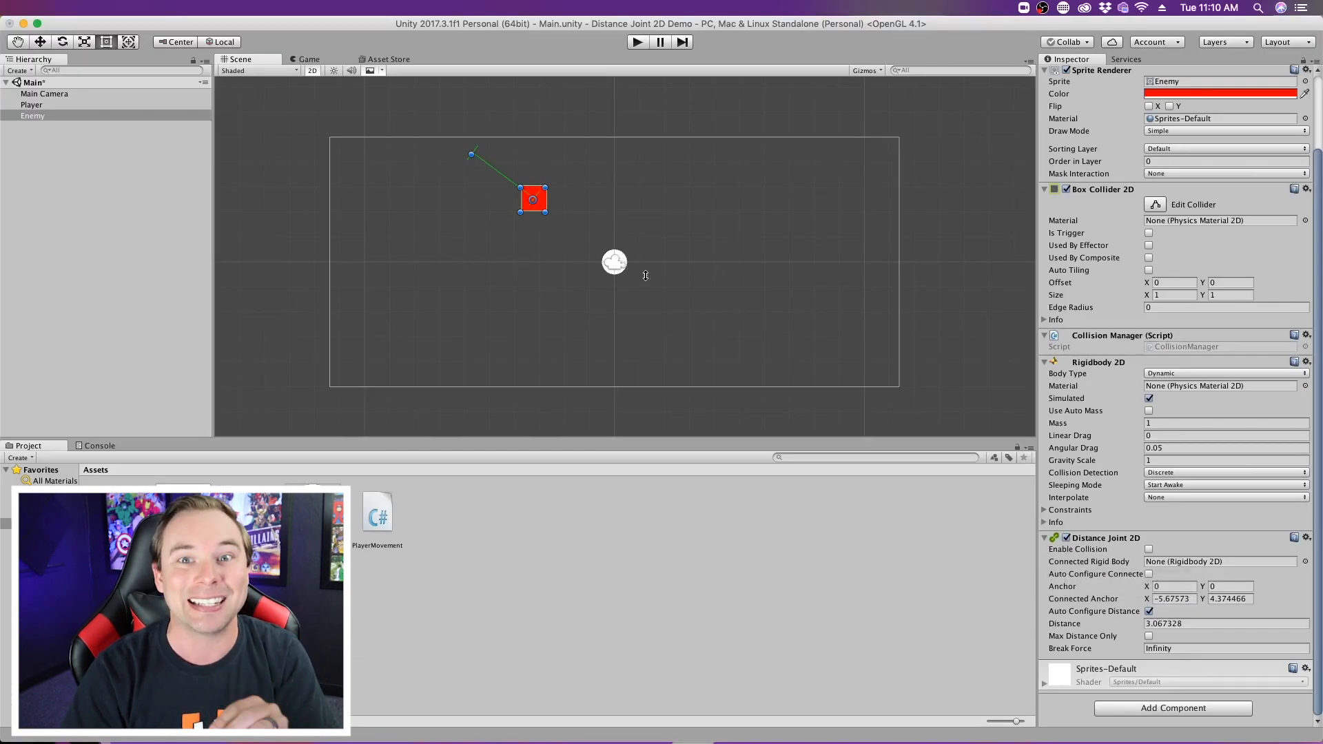
{"action": "mouse_move", "coordinate": [184, 209]}
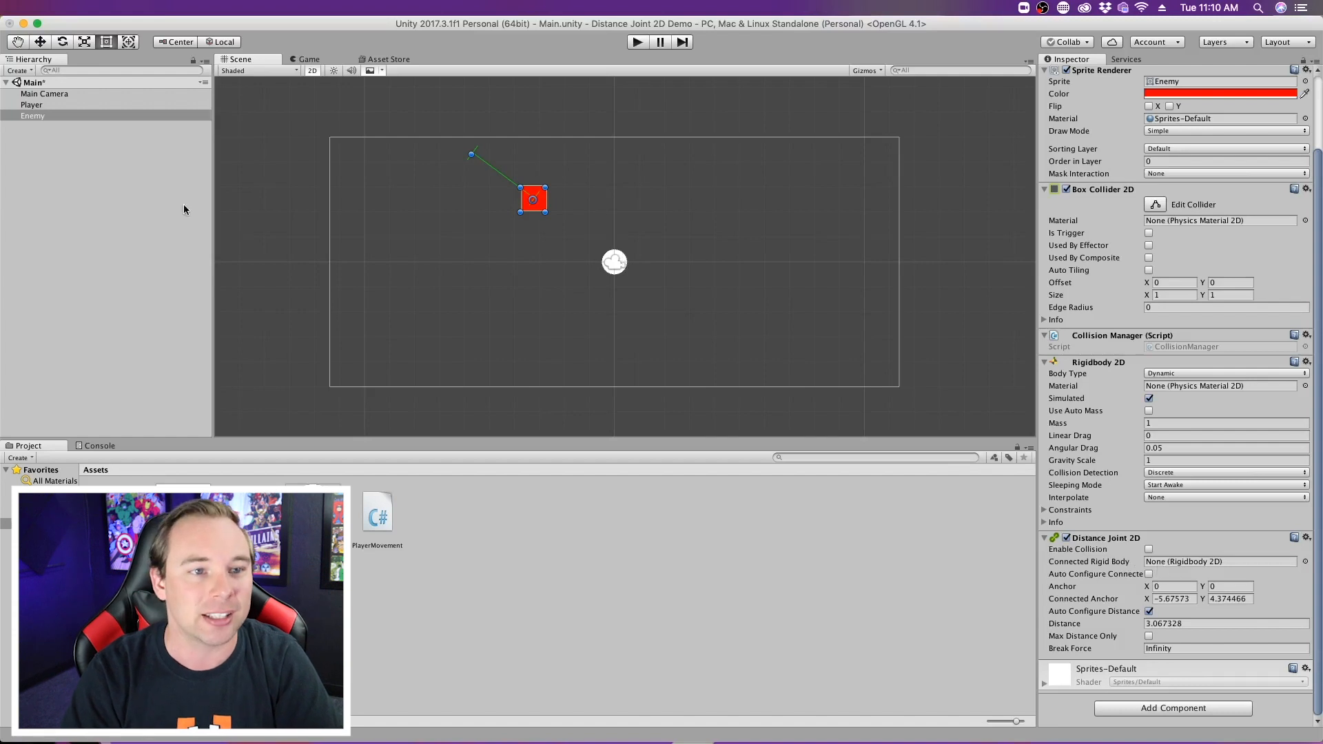
Step: Connect the Enemy's Distance Joint 2D to Player and play-test it swinging
{"action": "left_click", "coordinate": [31, 105]}
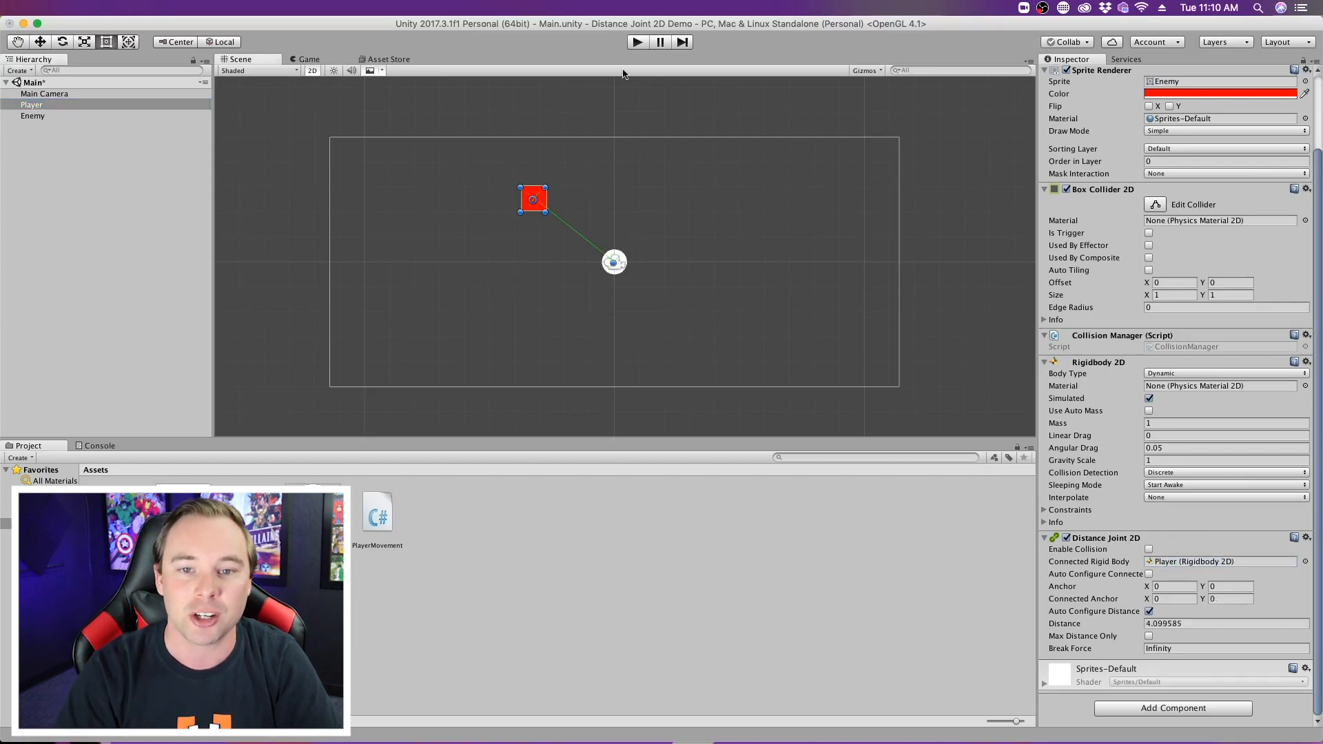
{"action": "mouse_move", "coordinate": [604, 228]}
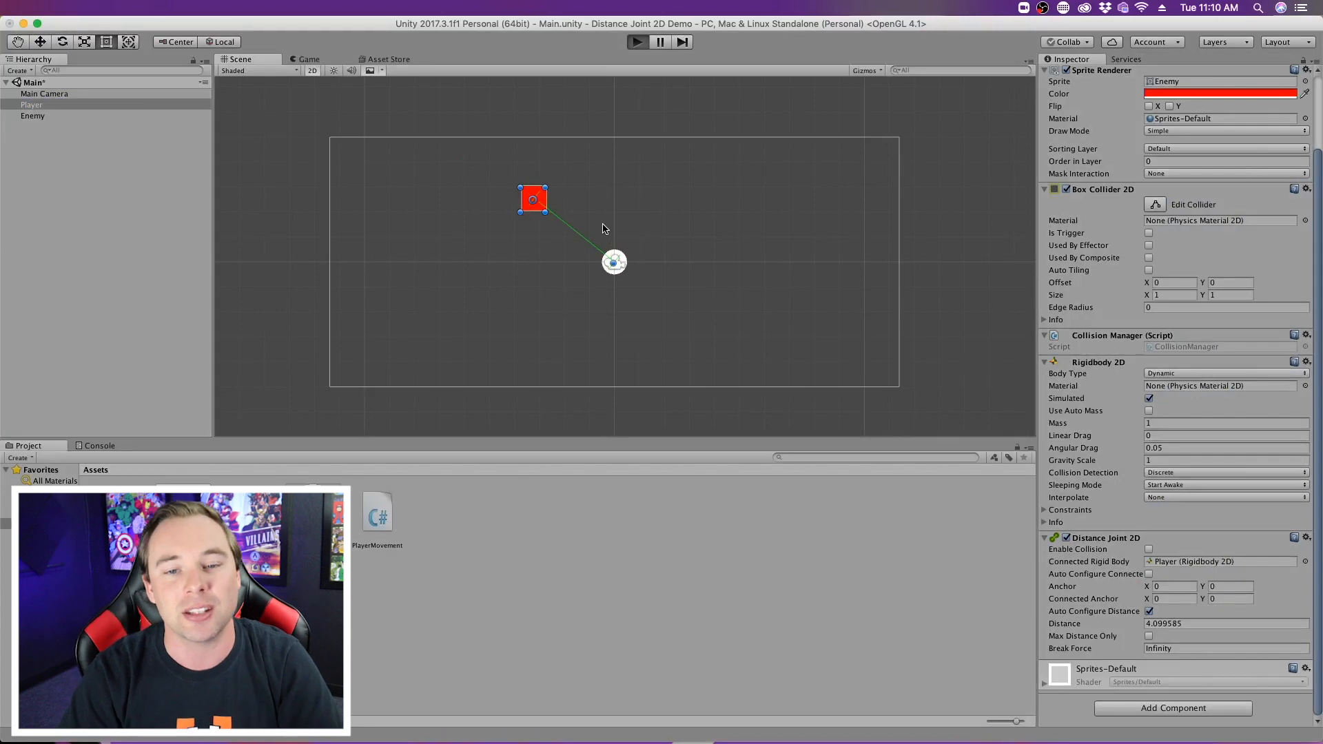
{"action": "left_click", "coordinate": [636, 42]}
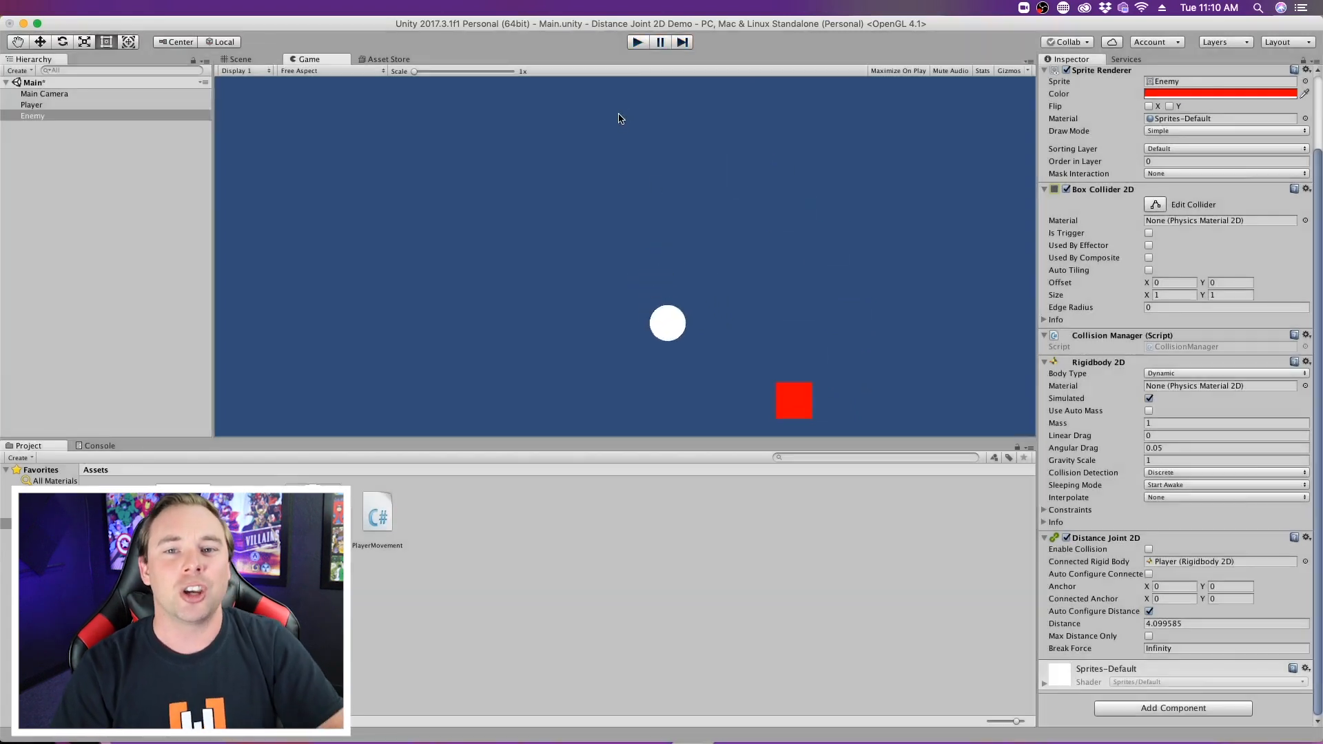
{"action": "left_click", "coordinate": [240, 59]}
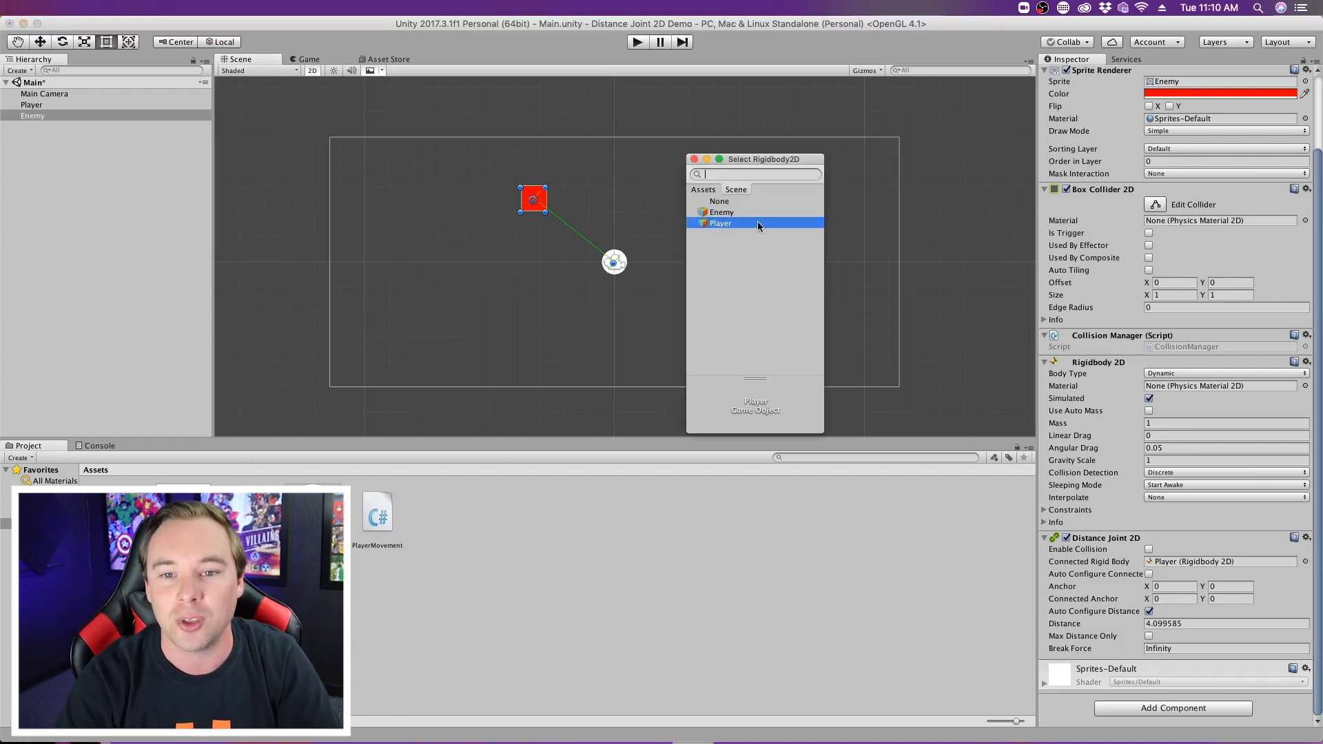
Step: Set the Distance Joint 2D's Connected Rigid Body to None
{"action": "left_click", "coordinate": [718, 201]}
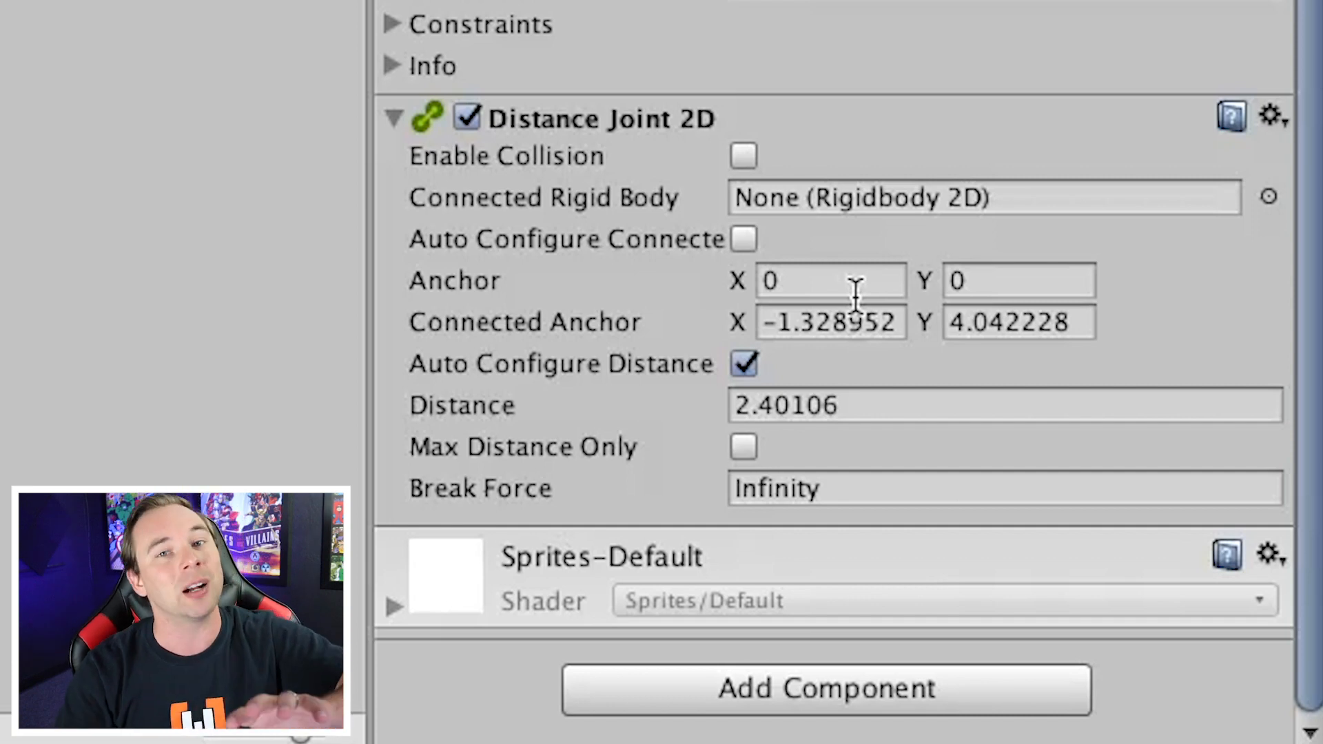
{"action": "mouse_move", "coordinate": [780, 406]}
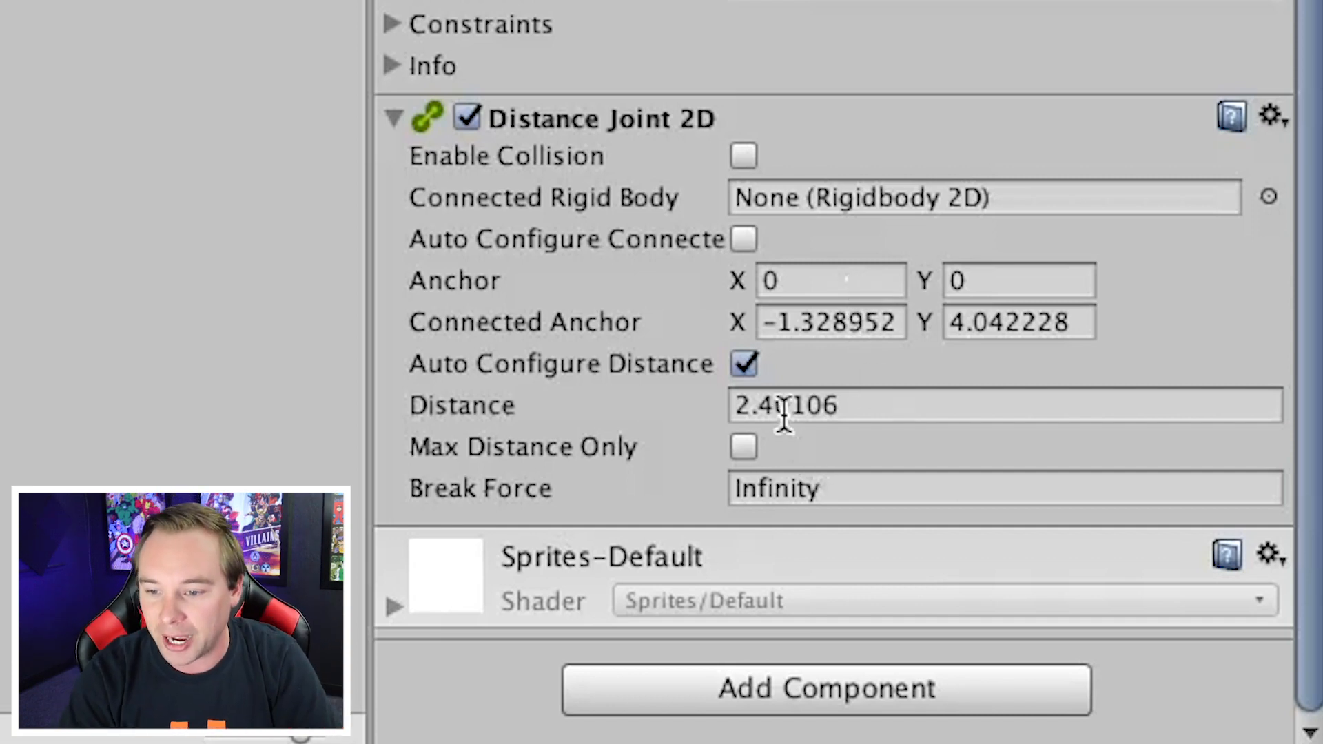
{"action": "mouse_move", "coordinate": [615, 401]}
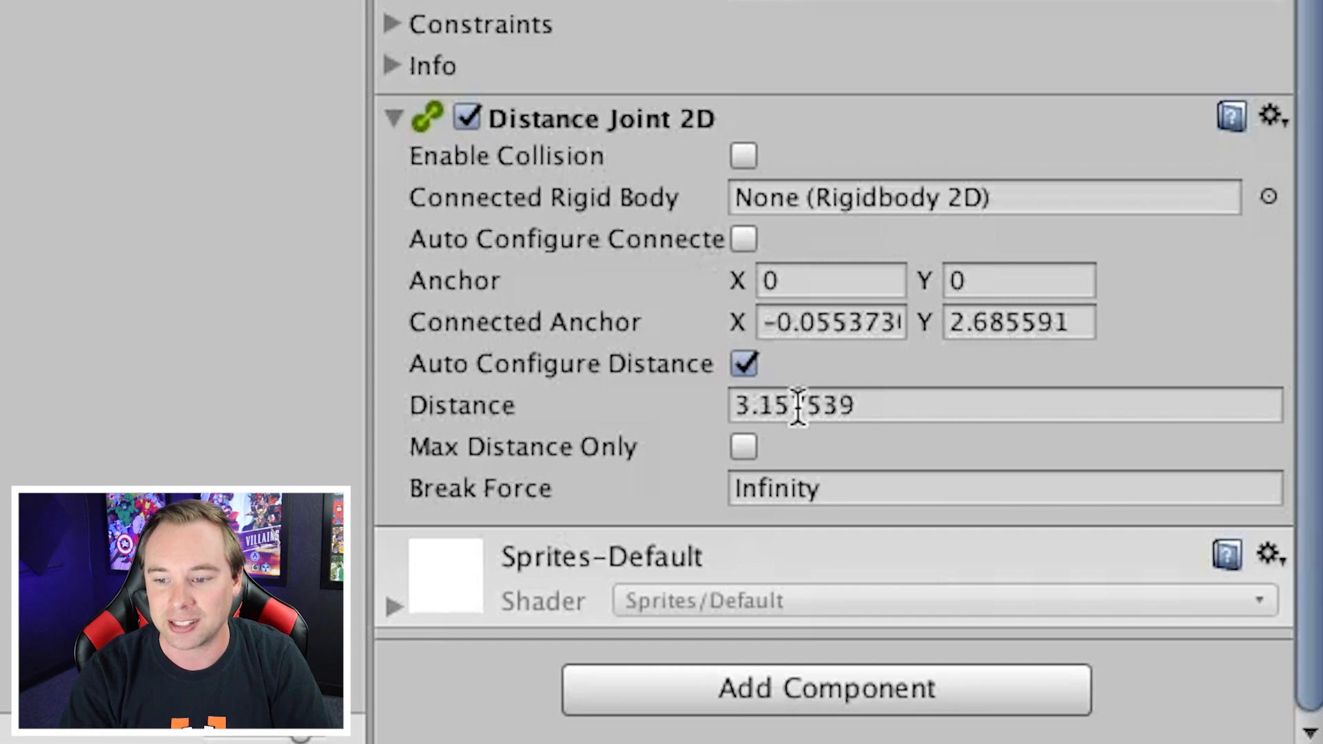
{"action": "mouse_move", "coordinate": [595, 488]}
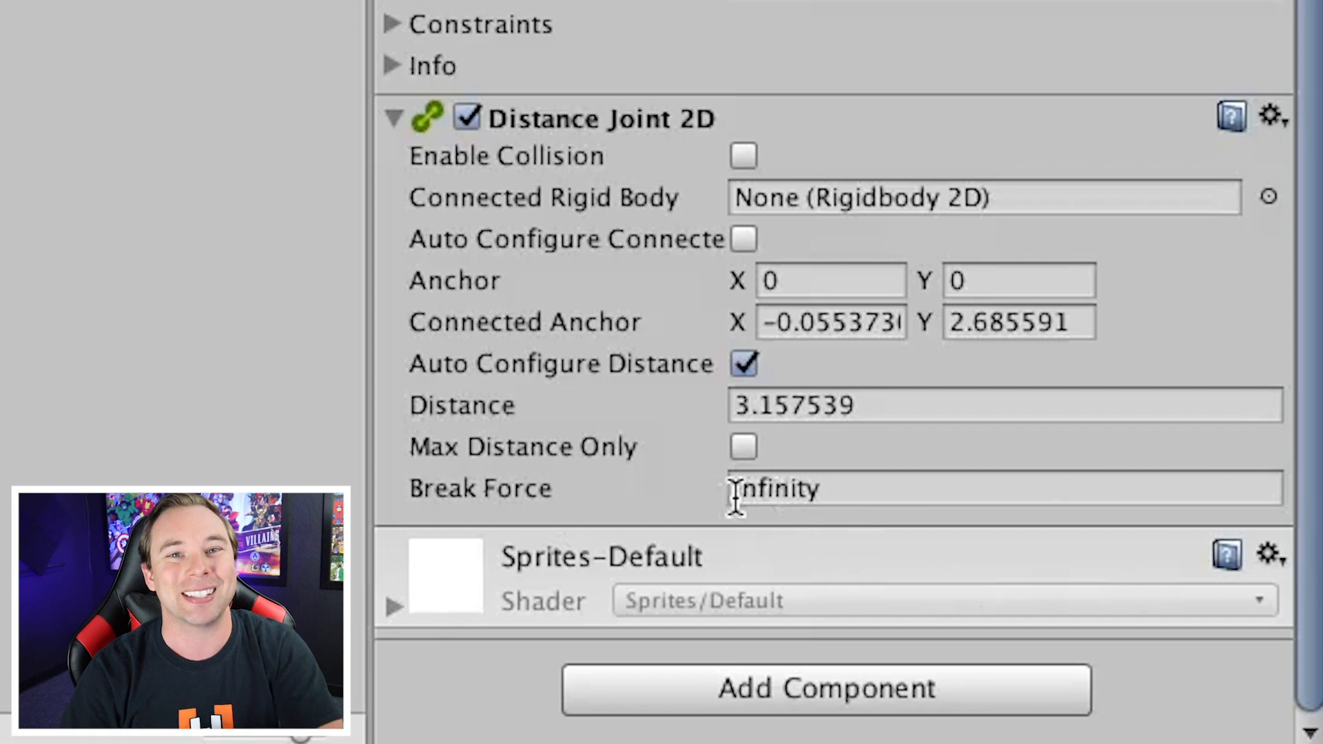
{"action": "mouse_move", "coordinate": [612, 507]}
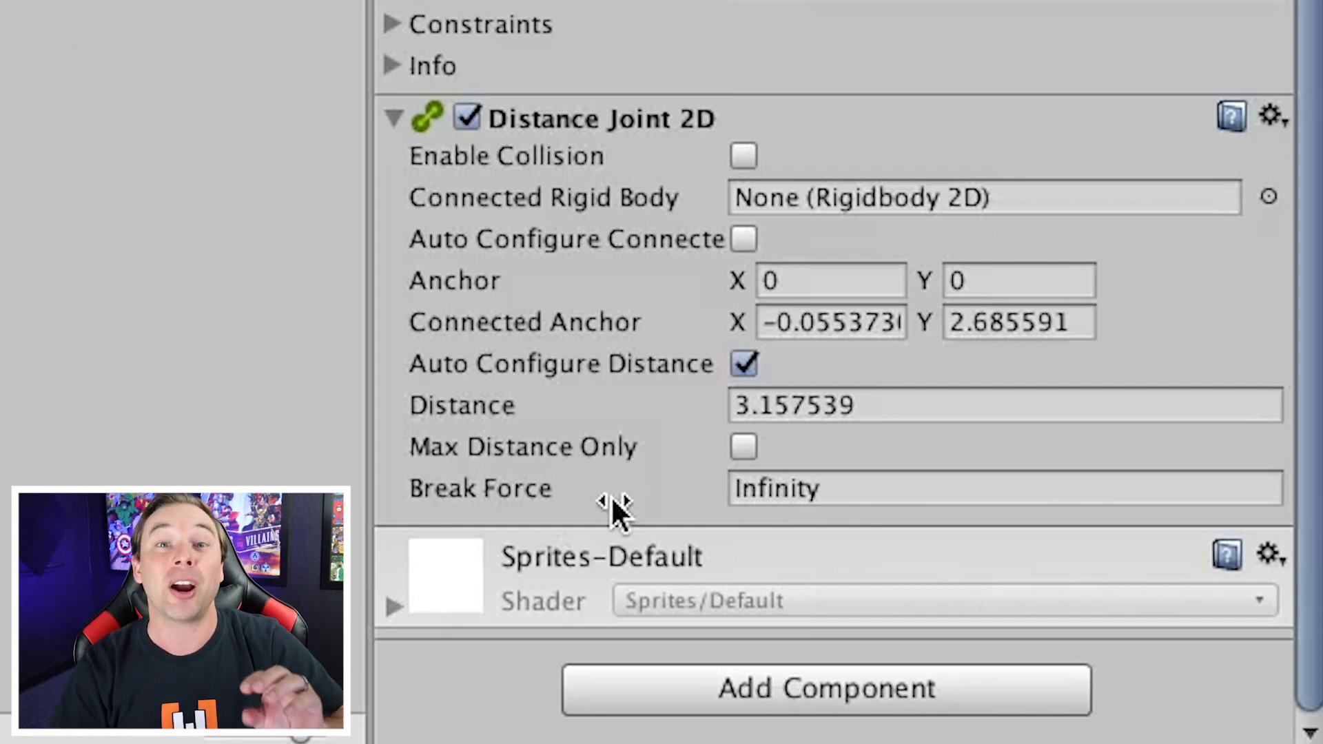
{"action": "mouse_move", "coordinate": [612, 488]}
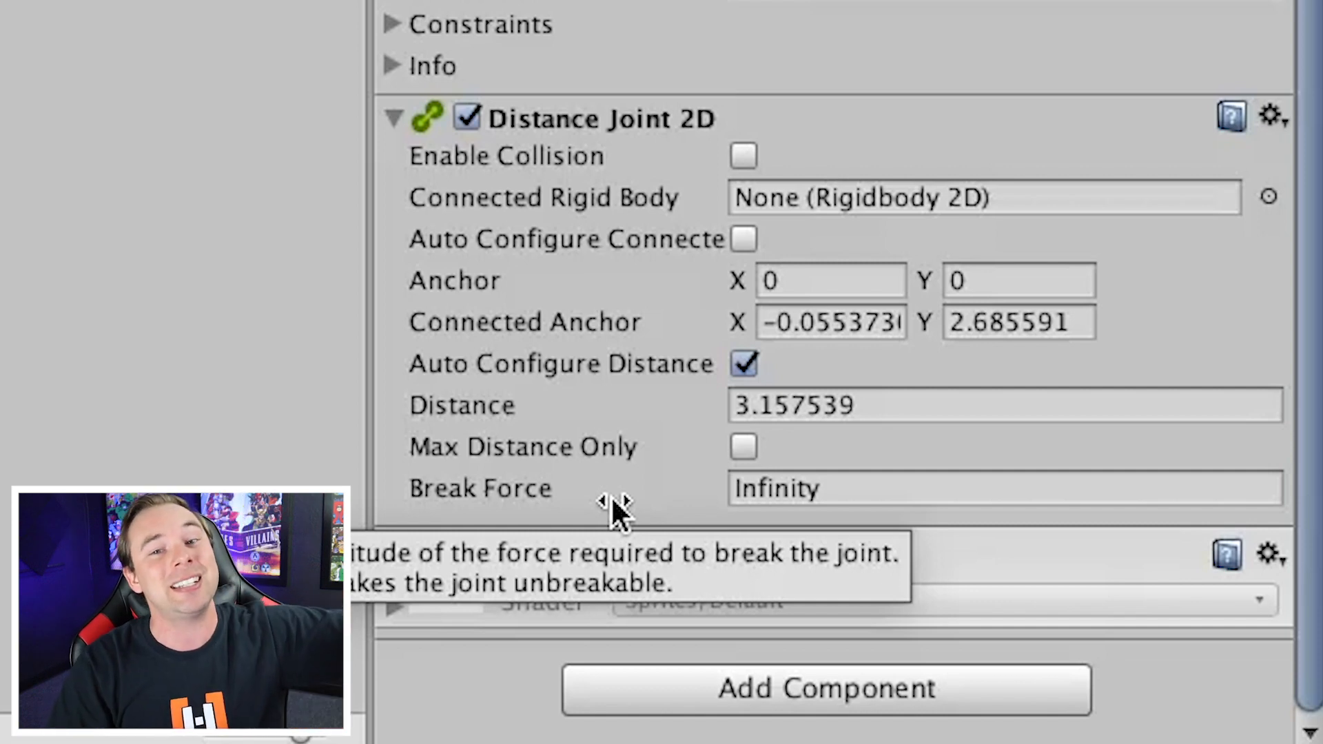
{"action": "mouse_move", "coordinate": [861, 473]}
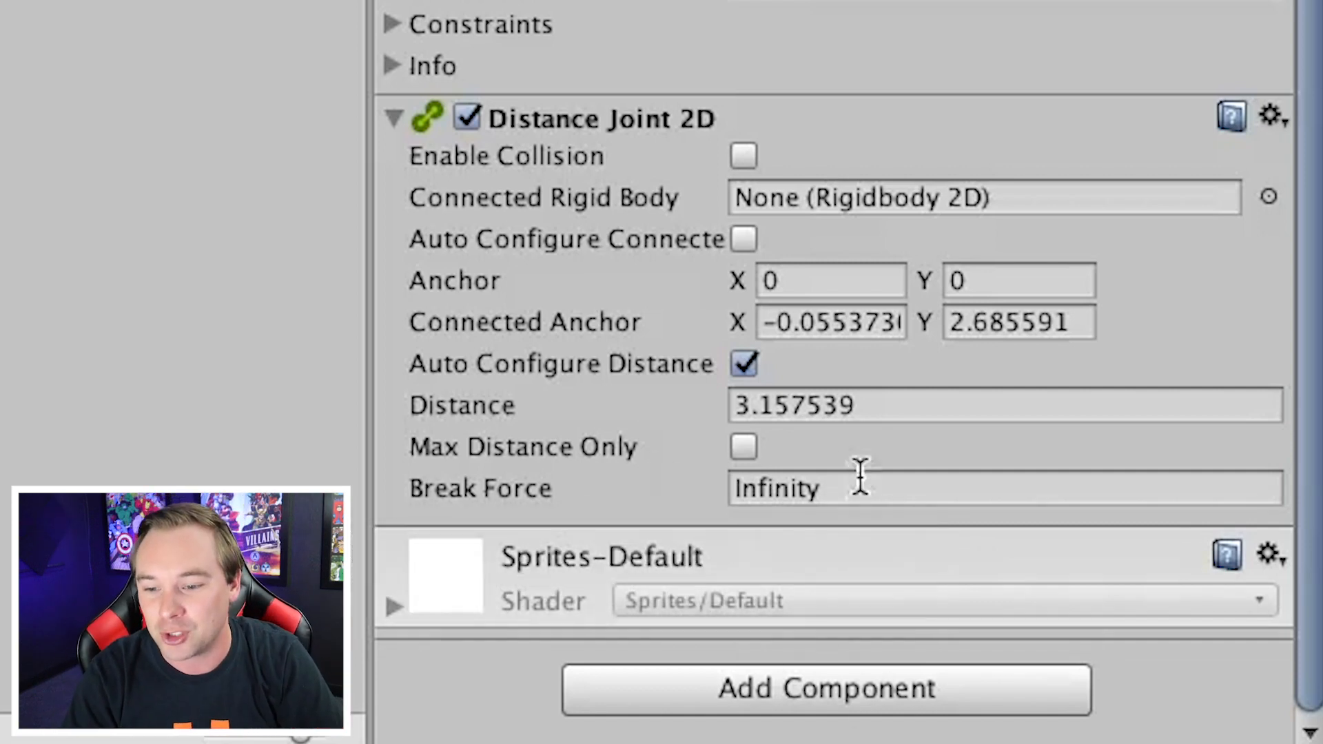